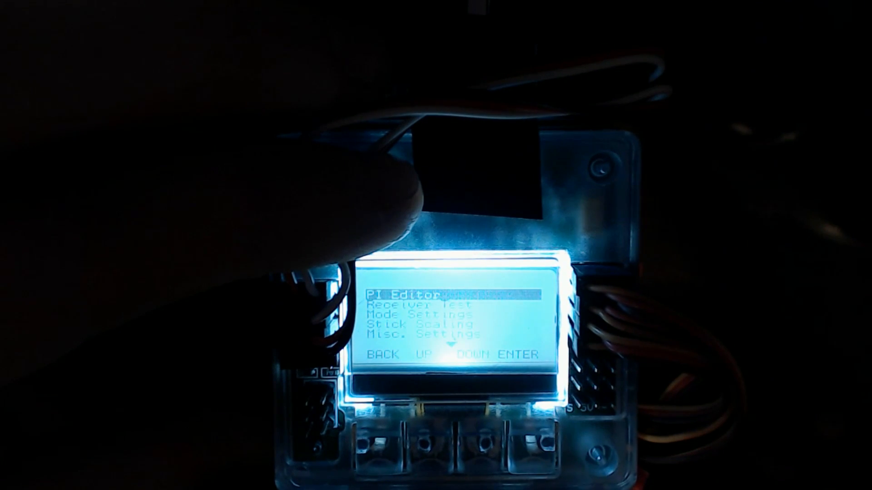
# Choose QuadroCopter X mode in the Load Motor Layout list.
pyautogui.click(476, 354)
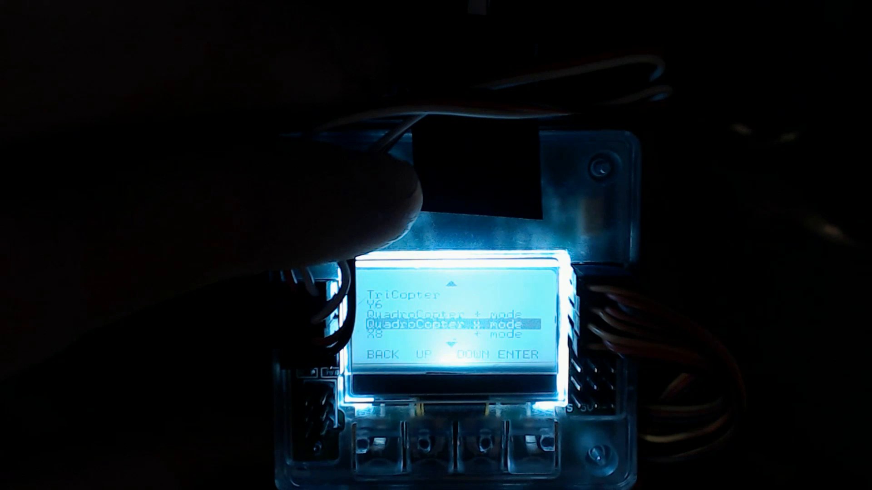
pyautogui.click(478, 355)
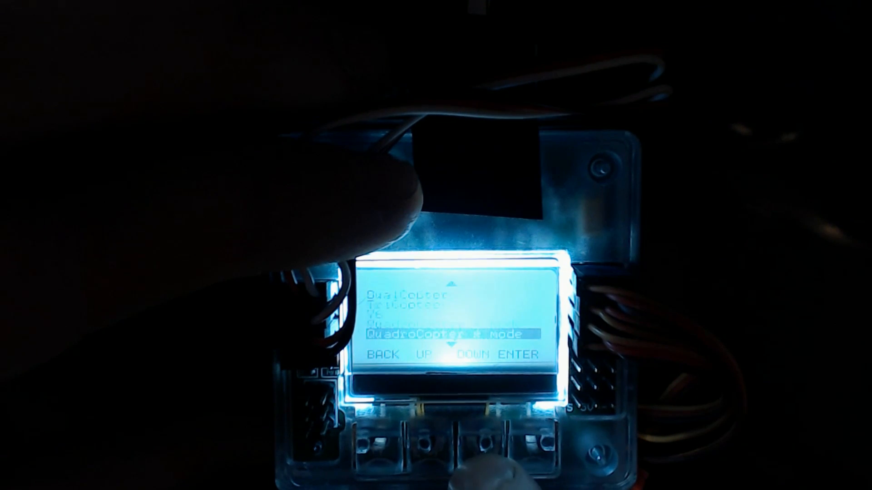
# Confirm the QuadroCopter X layout and return to the SAFE home screen.
pyautogui.click(468, 355)
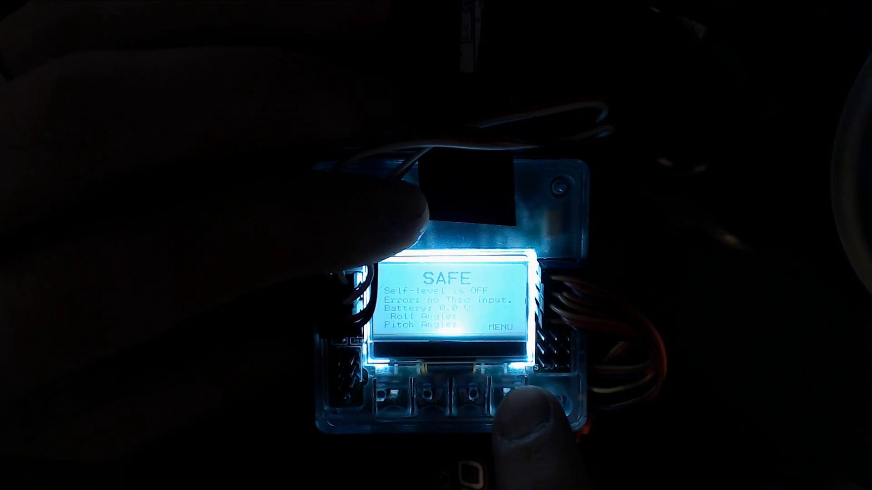
# Open Receiver Test from the main menu to view the channel signal status.
pyautogui.click(495, 394)
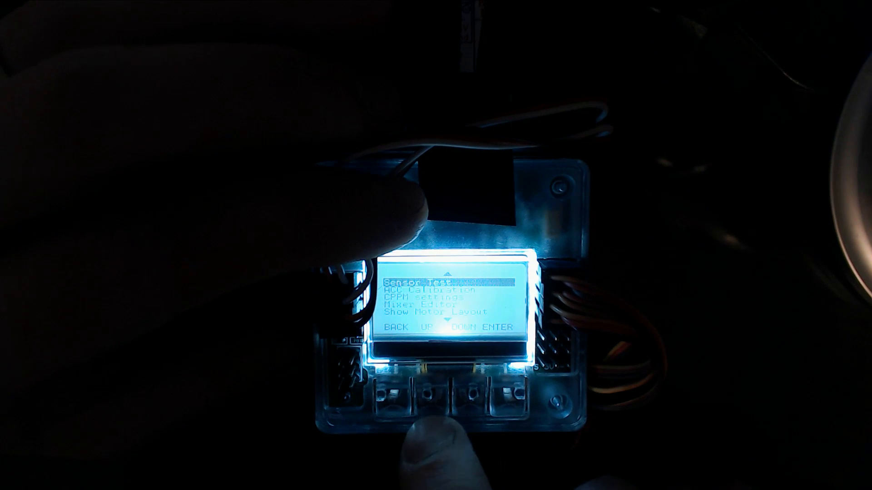
pyautogui.click(422, 401)
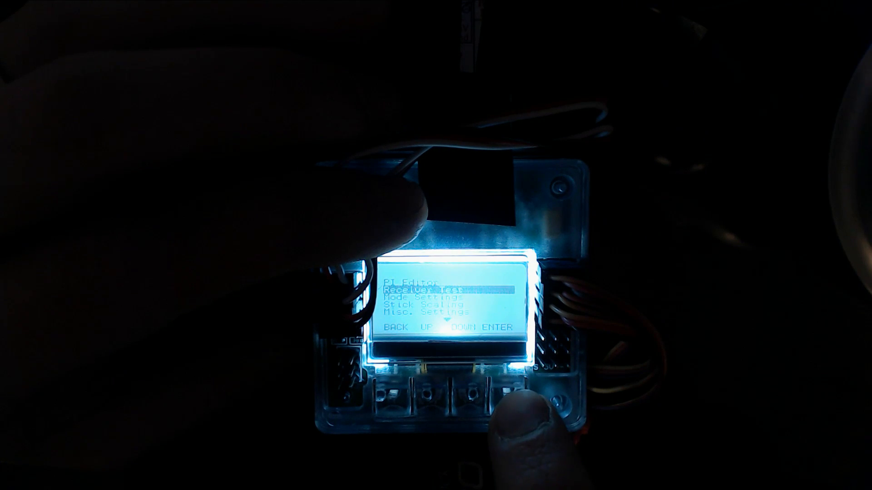
pyautogui.click(495, 401)
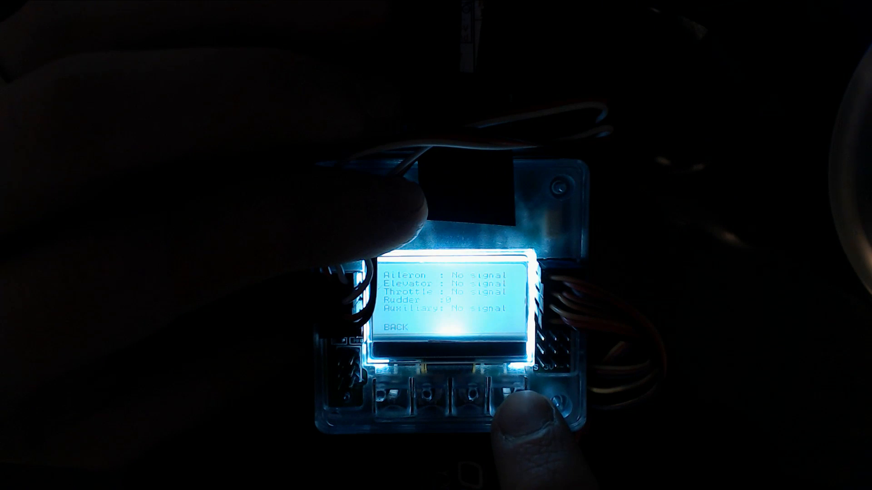